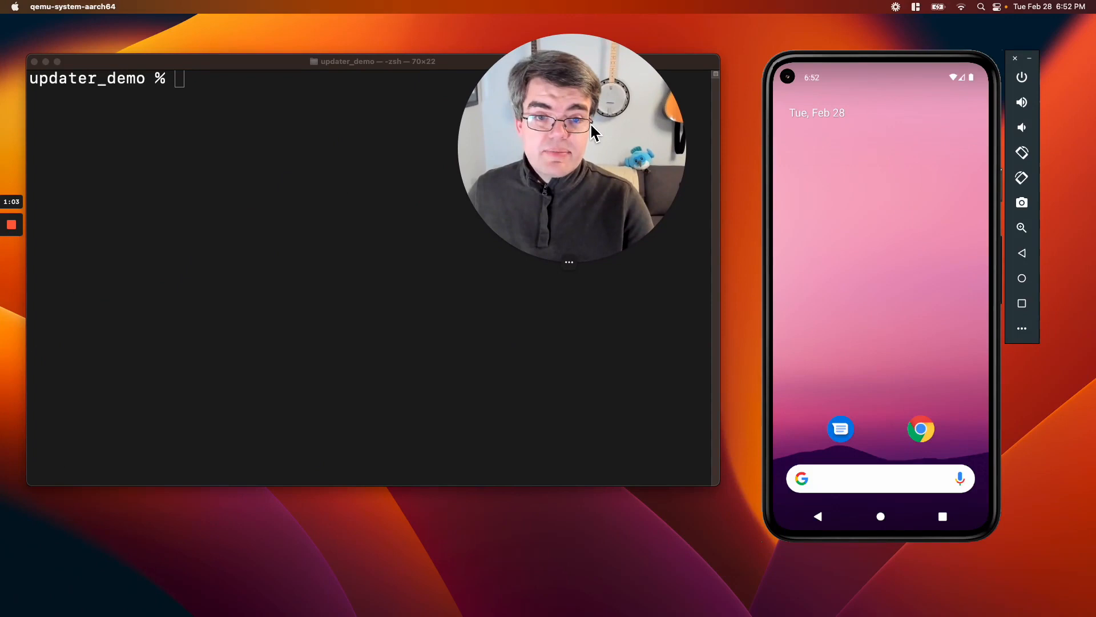
mouse_move(846, 361)
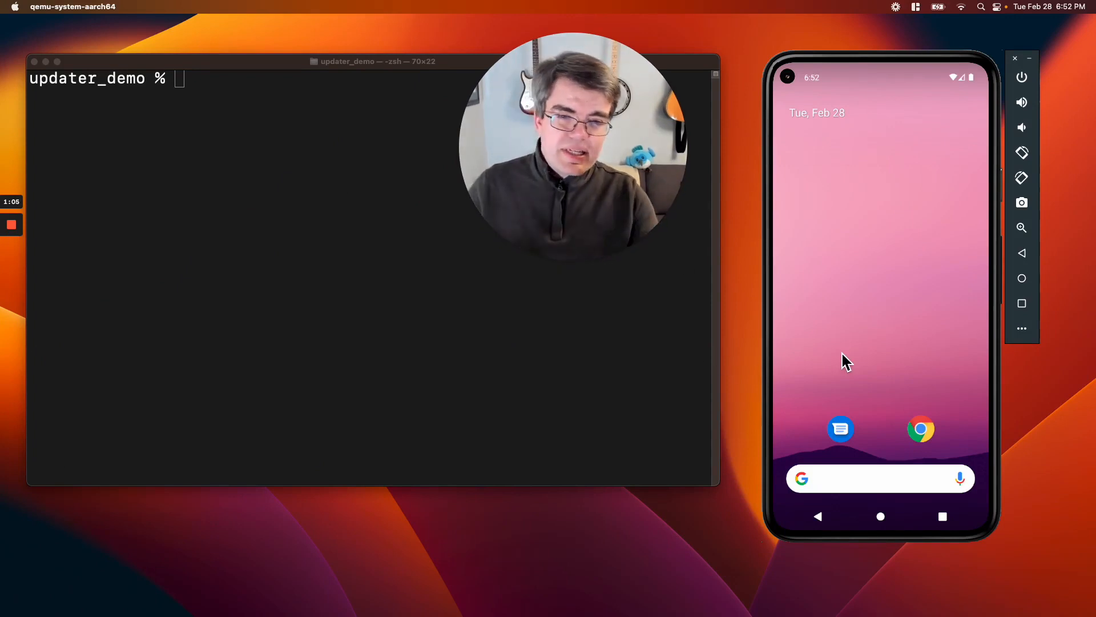
mouse_move(886, 225)
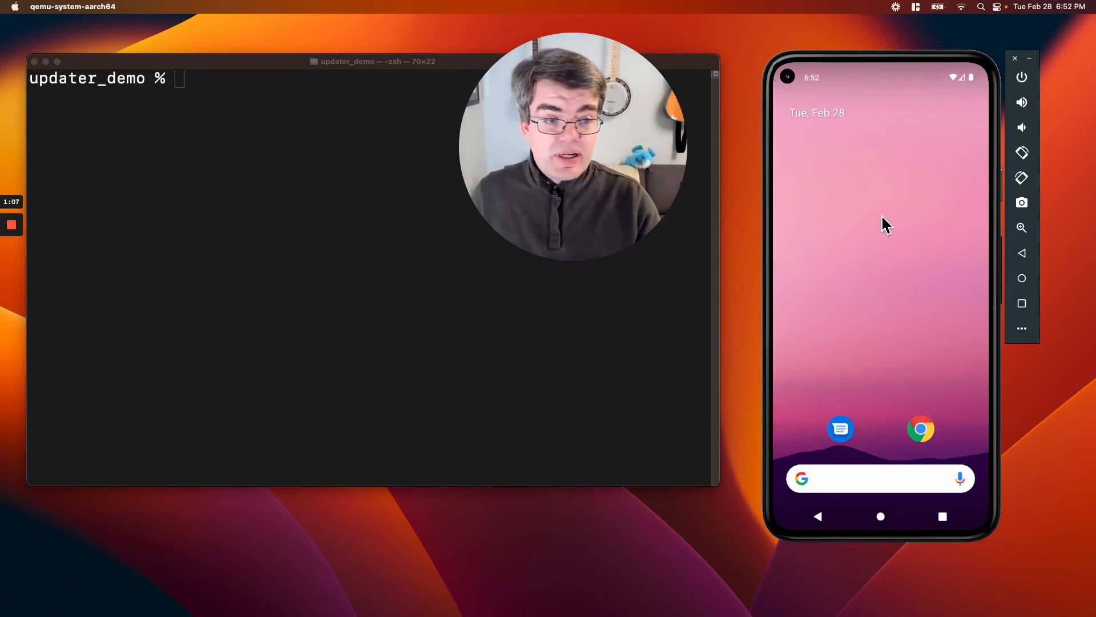
mouse_move(886, 354)
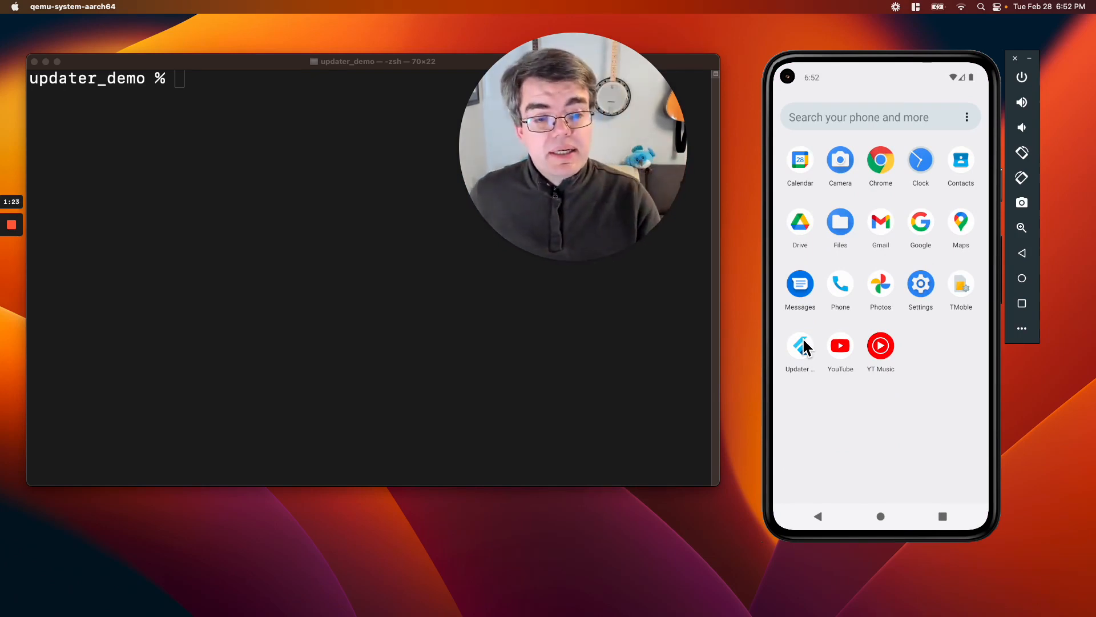
Step: Launch the Updater counter app and increment the count to six
click(800, 346)
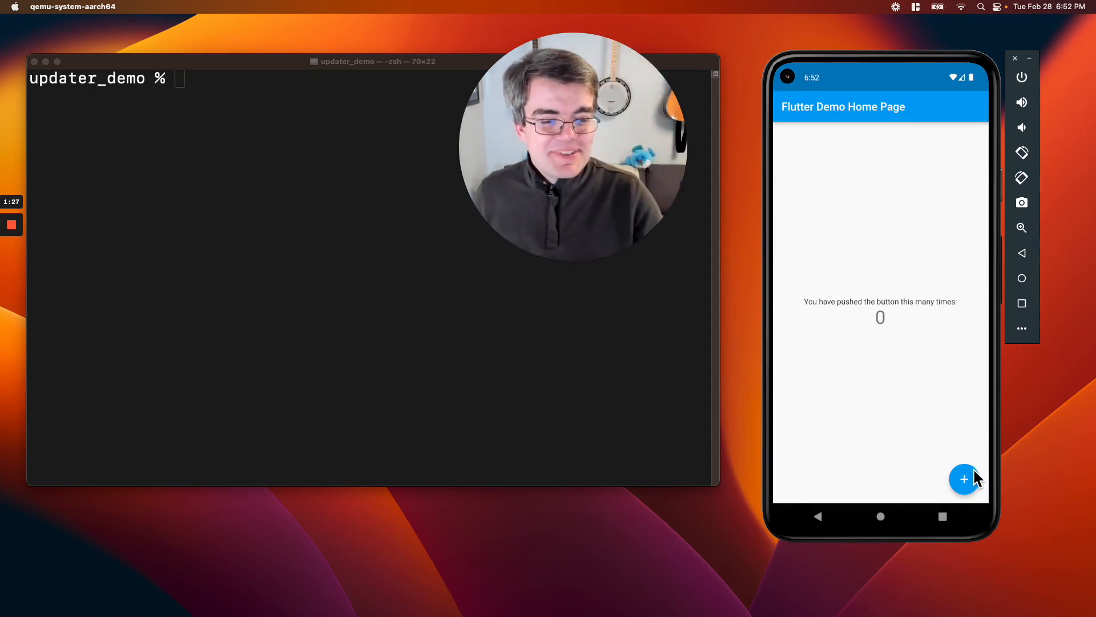
click(964, 478)
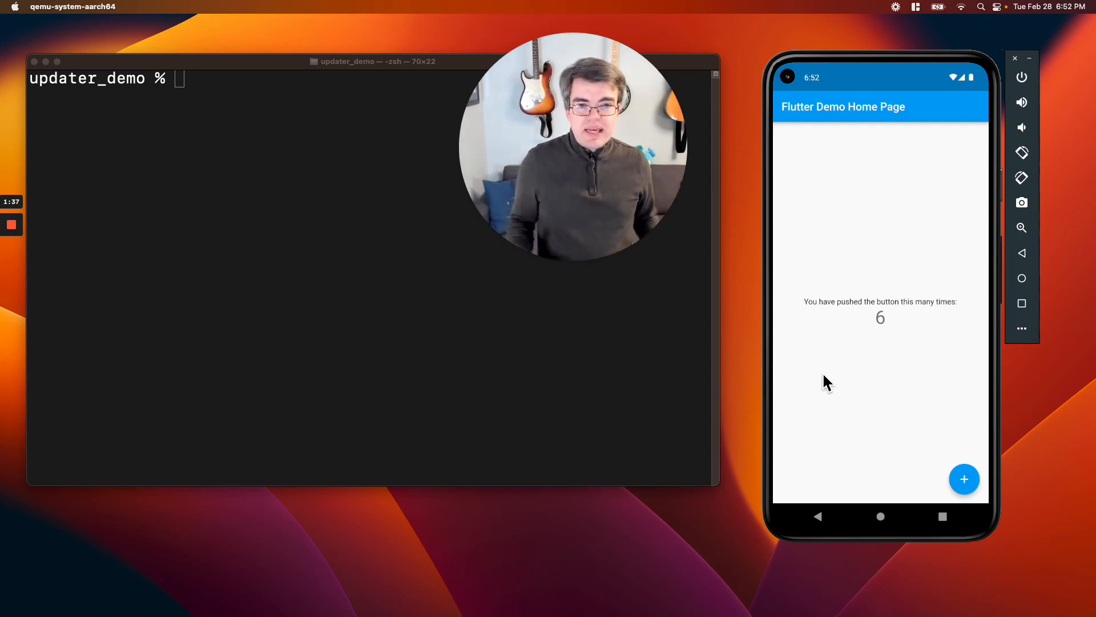
mouse_move(689, 340)
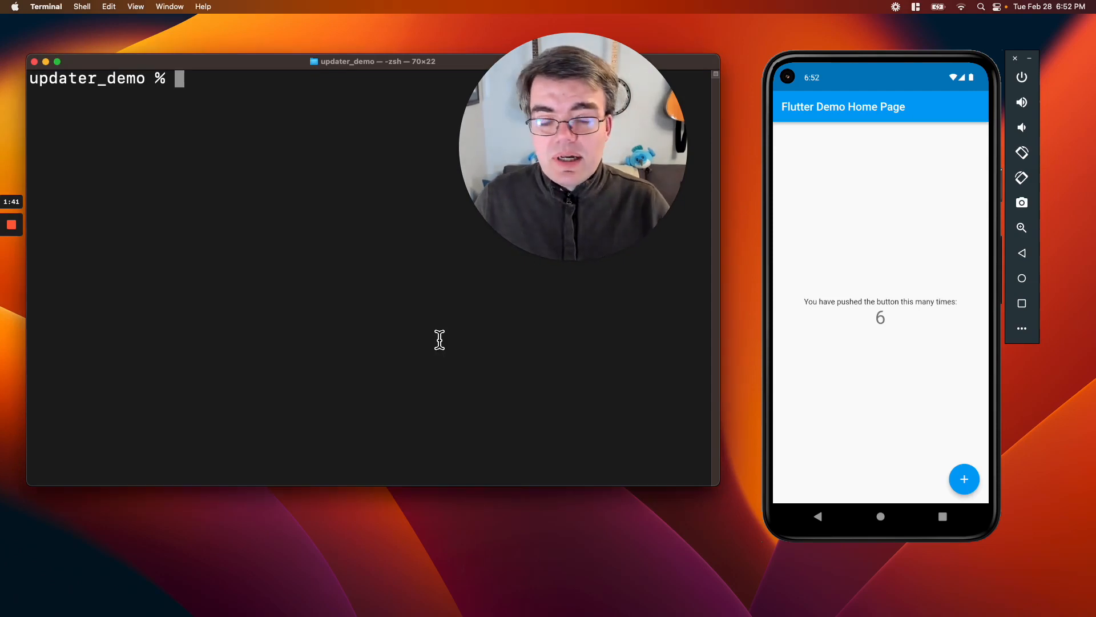
Step: Run 'shorebird publish android.b' in Terminal to deploy the update
text(shorebird publish android.a)
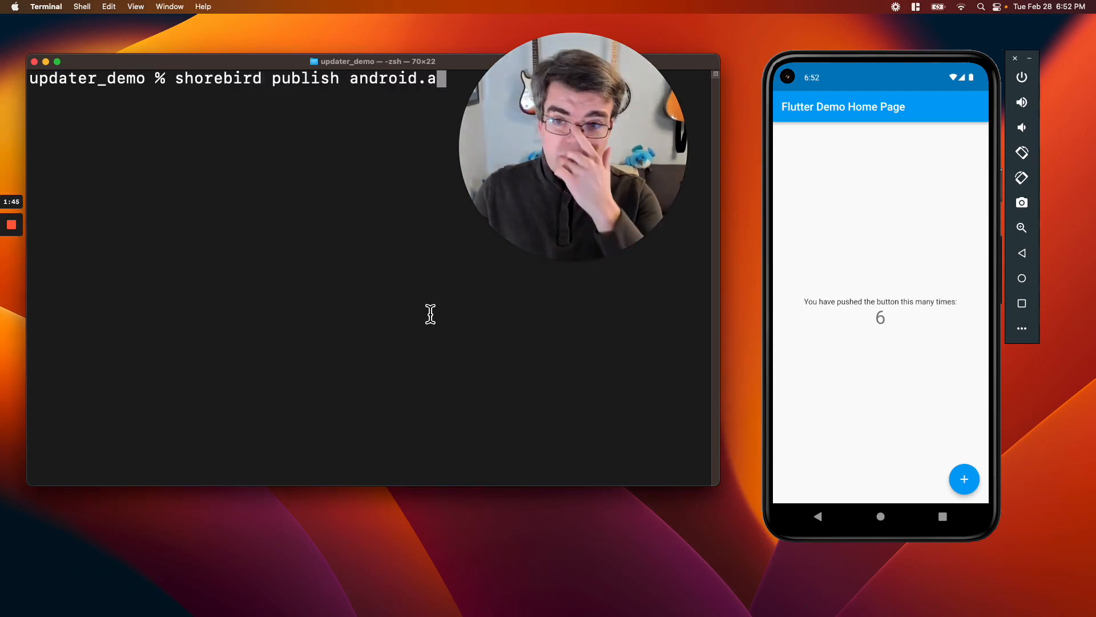
text(b)
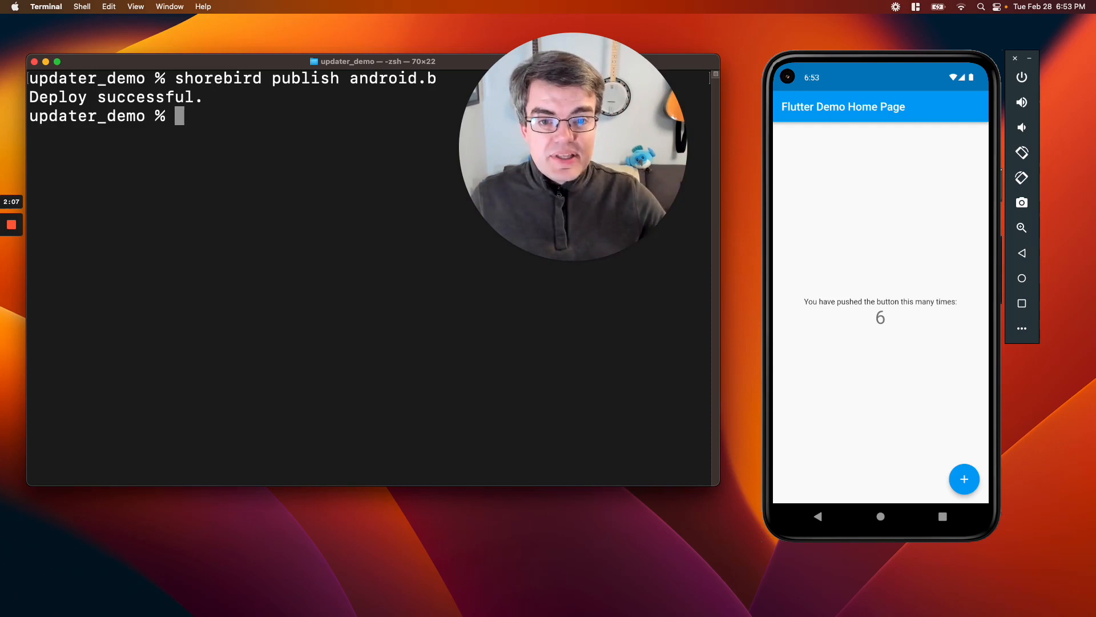
mouse_move(448, 10)
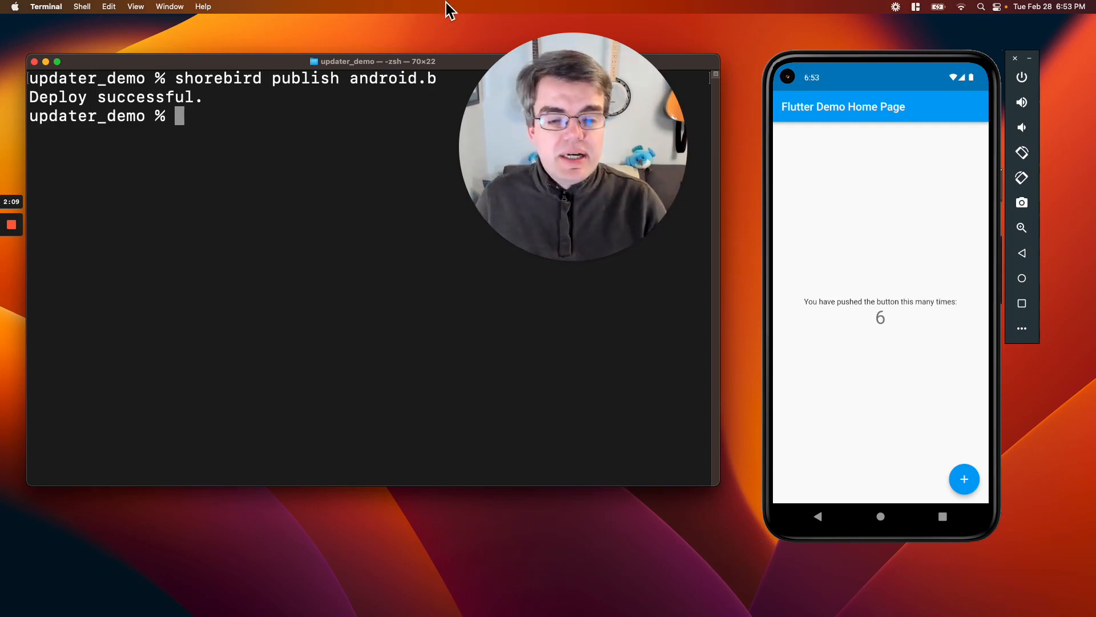